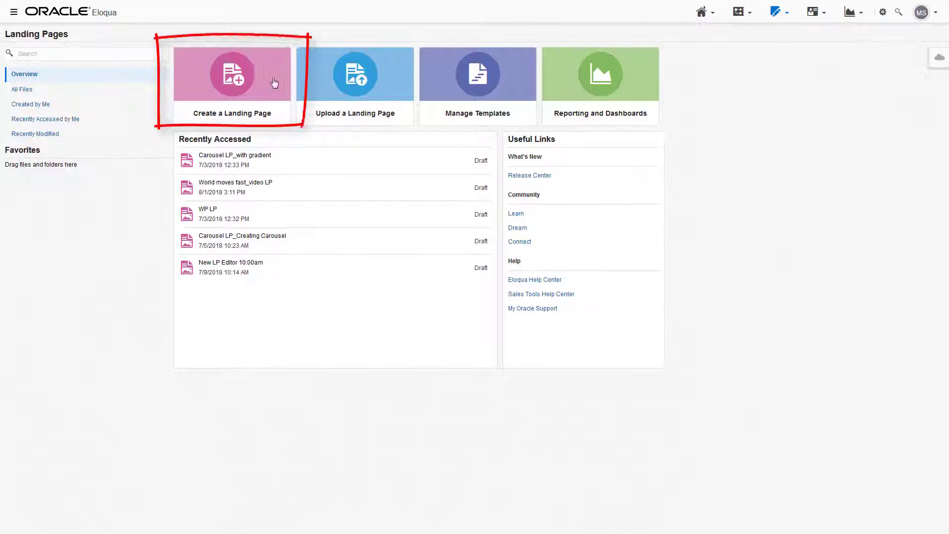
# Create a new landing page from the Blank Responsive Landing Page template.
pyautogui.click(231, 73)
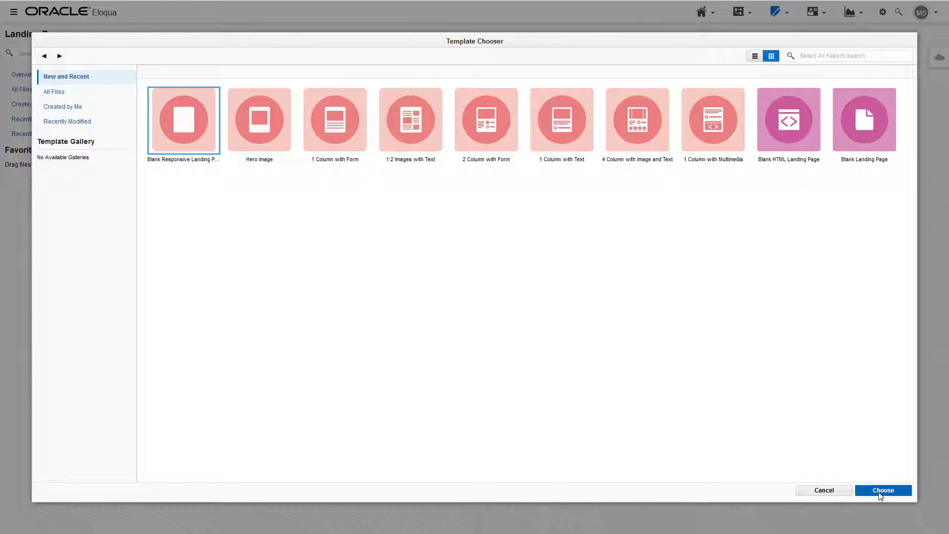
pyautogui.click(882, 491)
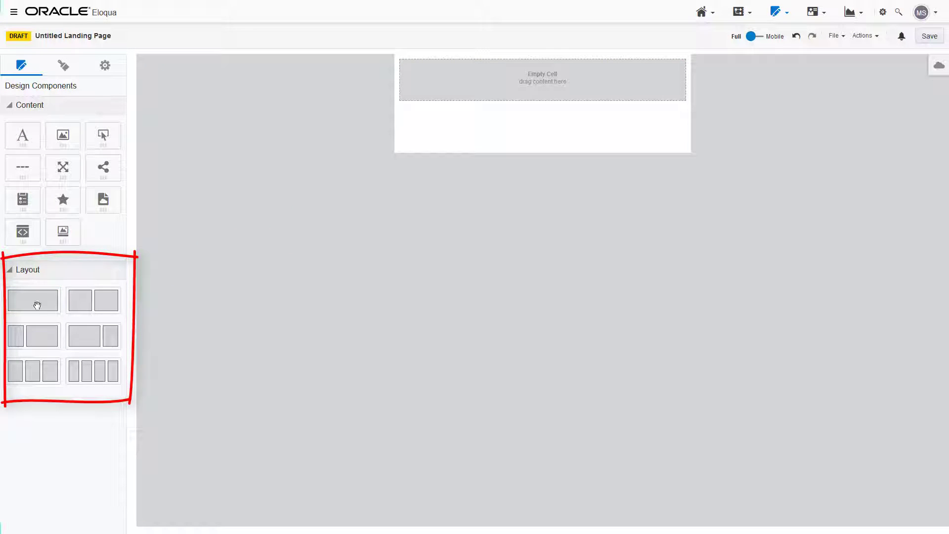
# Add two full-width rows to the canvas and place a button in the bottom cell.
pyautogui.moveTo(33, 300); pyautogui.dragTo(525, 98)
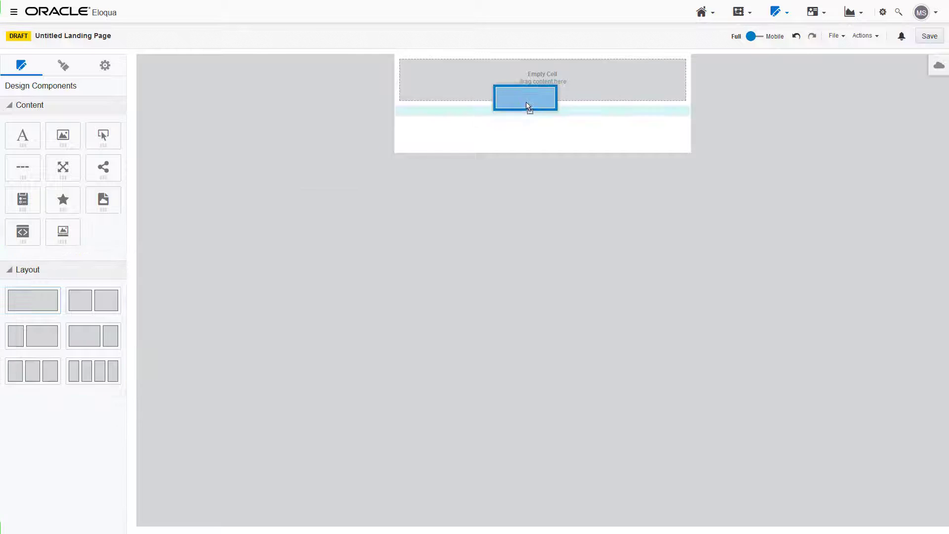
pyautogui.moveTo(525, 97); pyautogui.dragTo(250, 237)
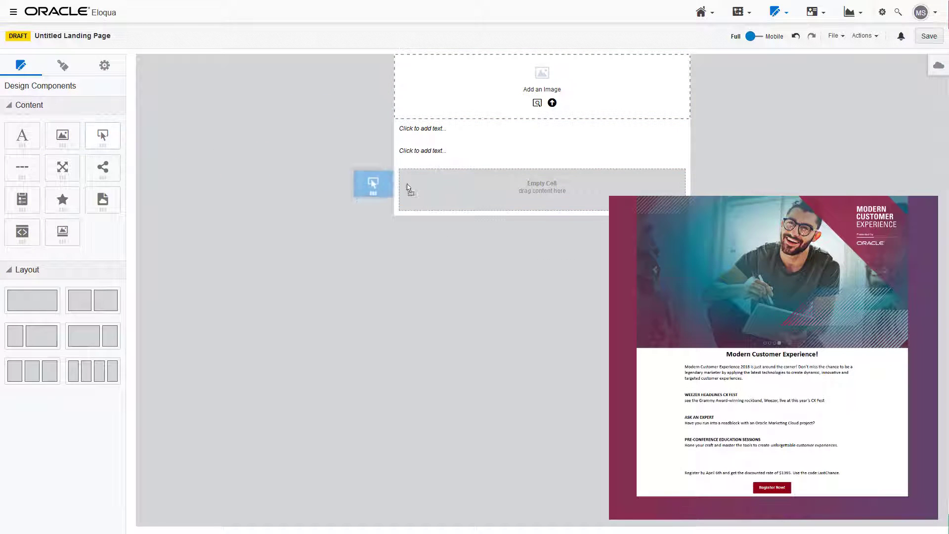
pyautogui.moveTo(373, 184); pyautogui.dragTo(542, 178)
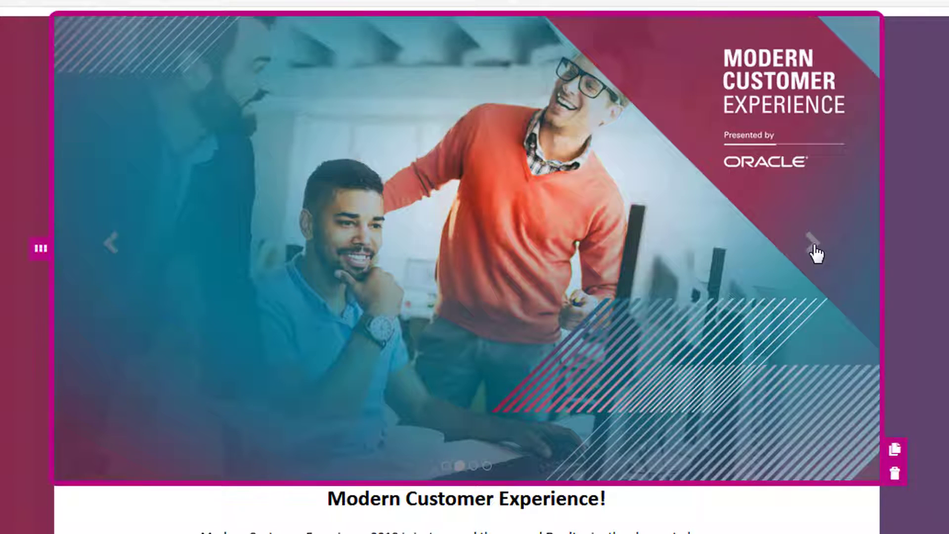
# Add a Modern Customer Experience photo to the next carousel slide, back in Carousel settings.
pyautogui.click(817, 253)
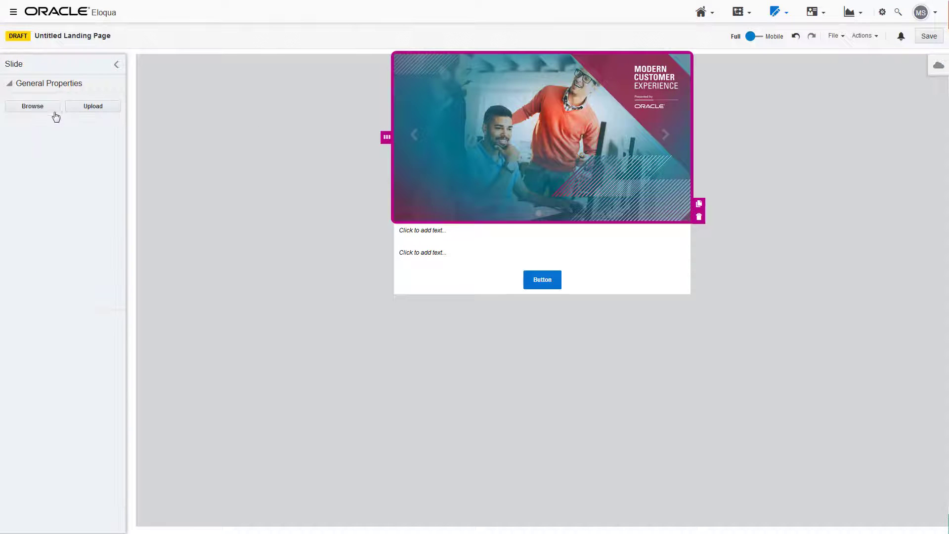
pyautogui.click(542, 137)
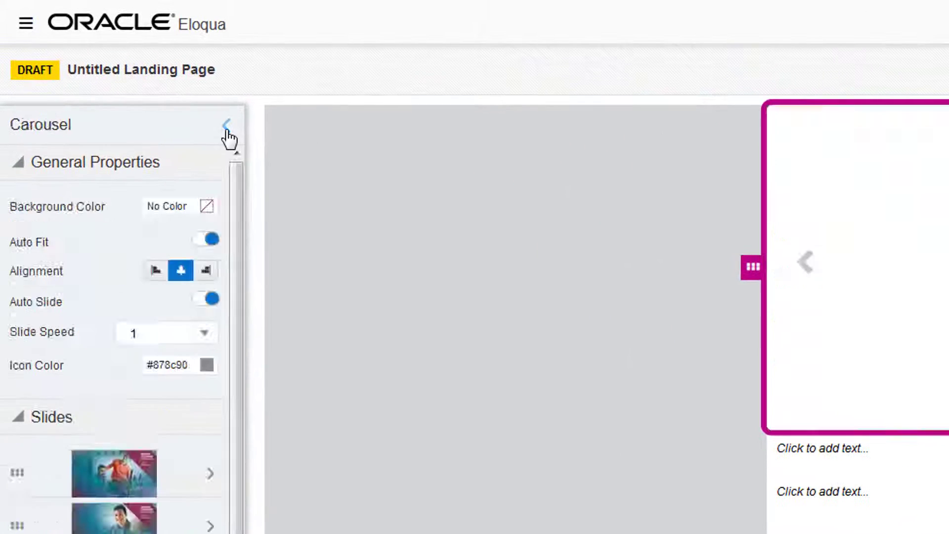
pyautogui.click(167, 332)
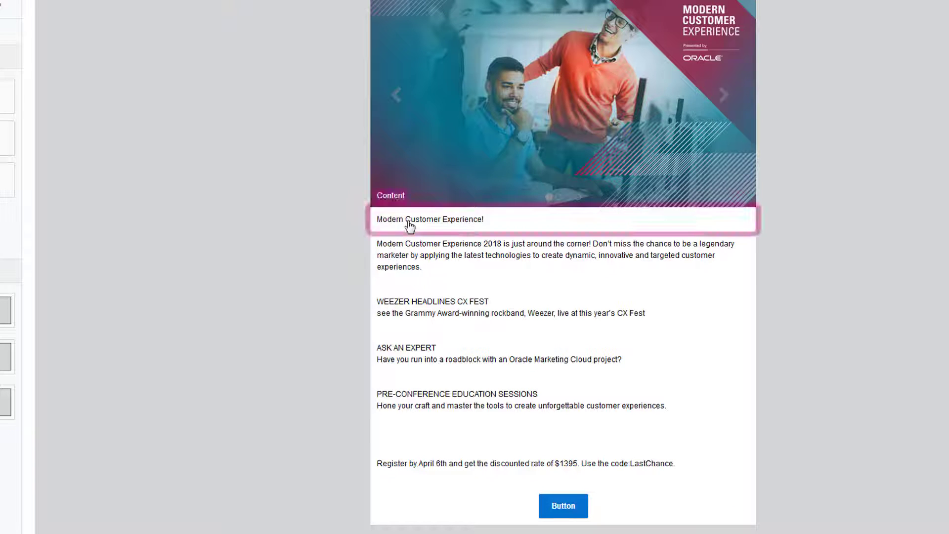
# Make the heading line 24px.
pyautogui.click(475, 167)
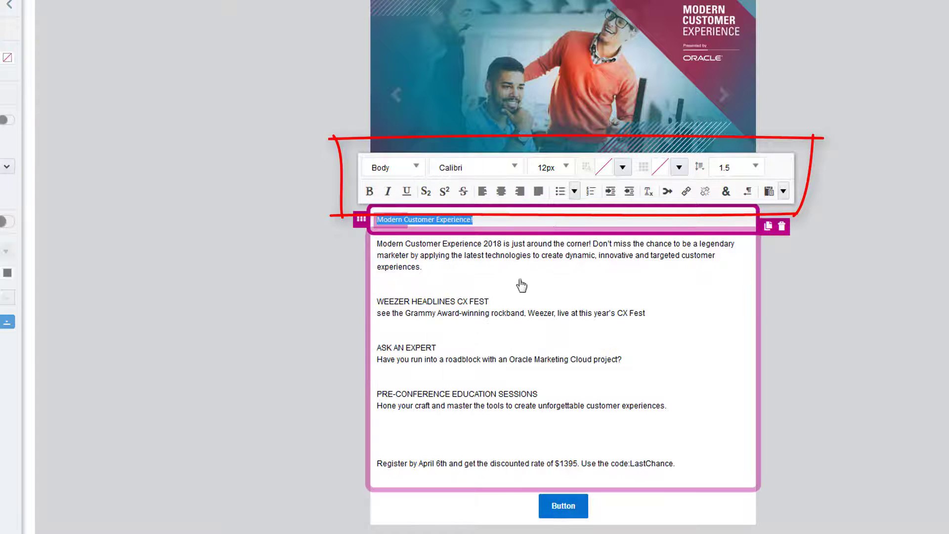
pyautogui.click(547, 167)
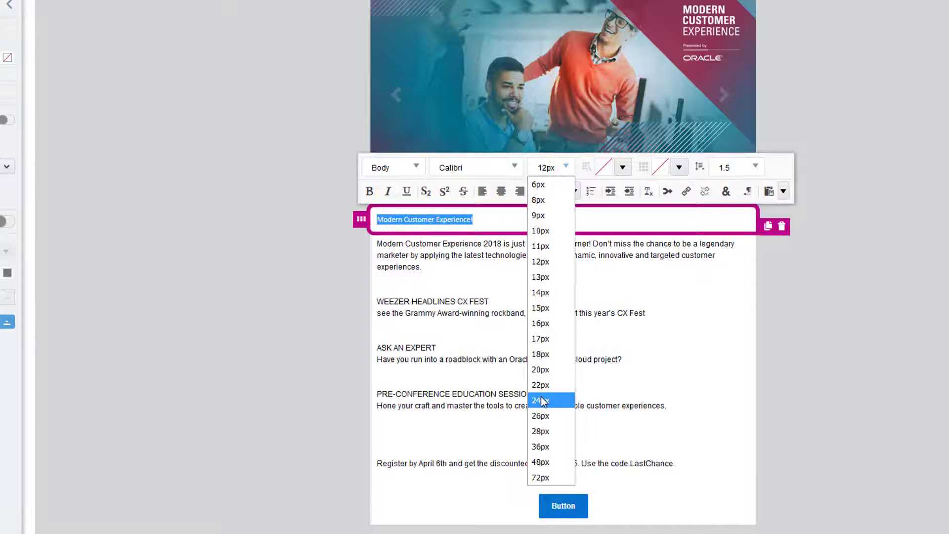
pyautogui.click(539, 399)
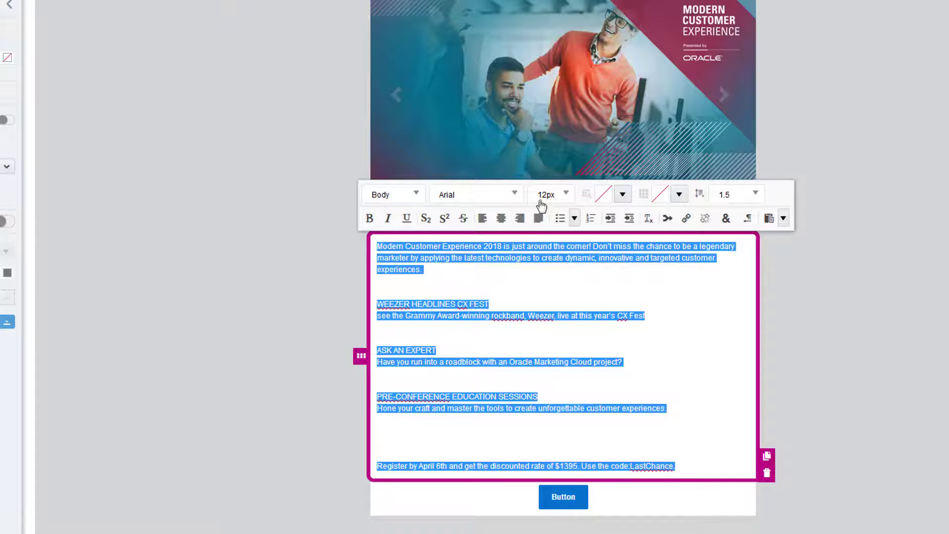
# Set body text to 15px Calibri and bold the PRE-CONFERENCE EDUCATION SESSIONS title.
pyautogui.click(523, 194)
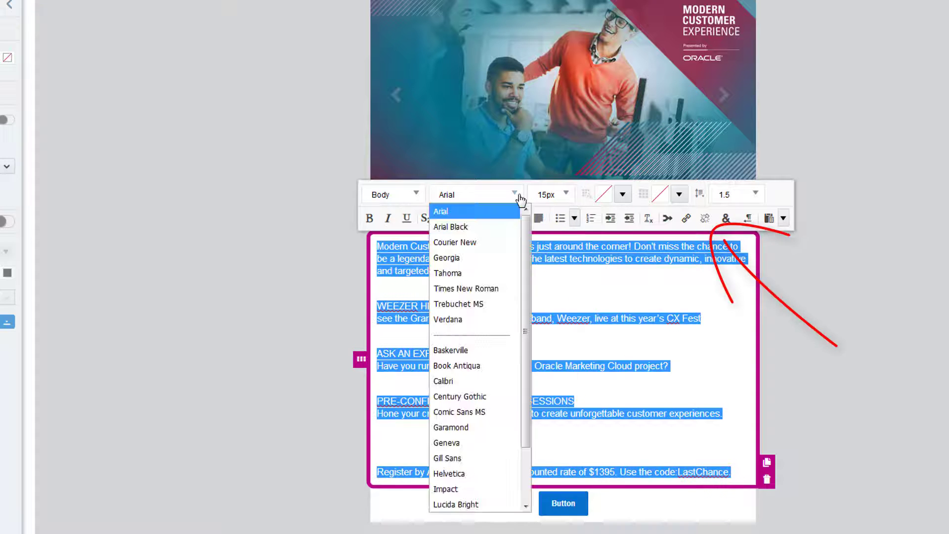
pyautogui.click(443, 381)
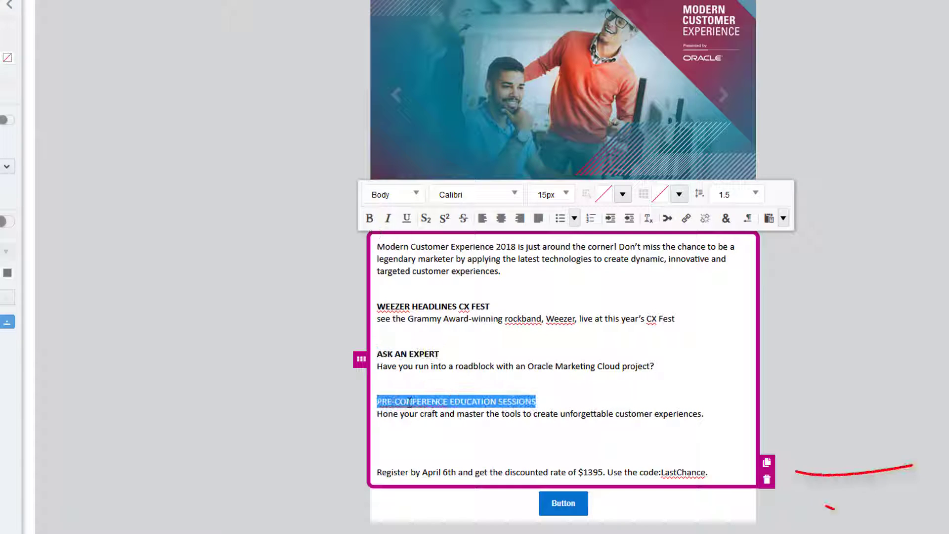
pyautogui.click(369, 218)
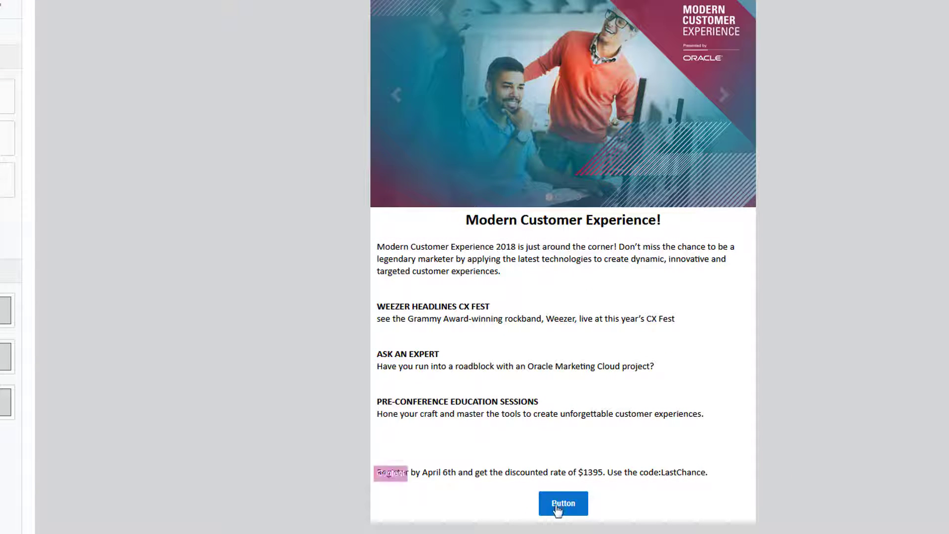
# Label the button 'Register Now' and colour it dark red (#900015).
pyautogui.click(562, 503)
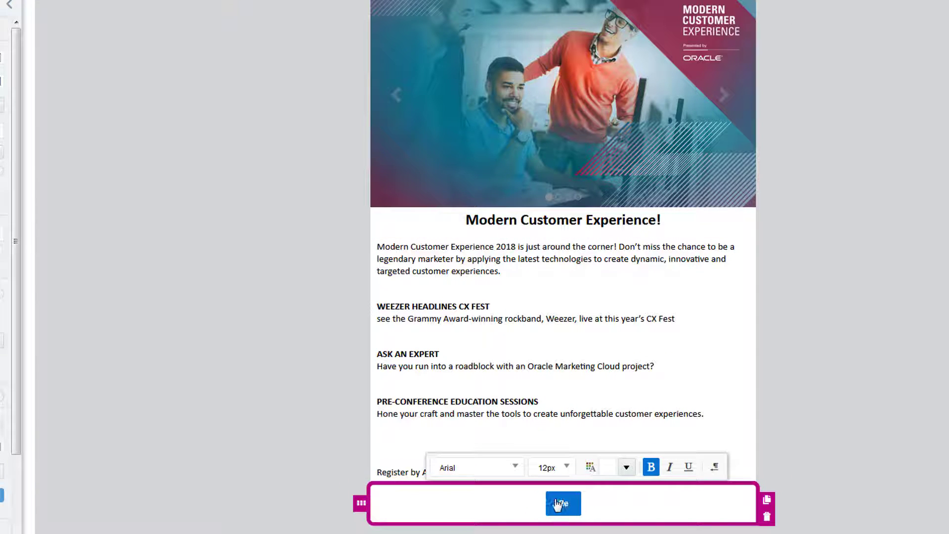
pyautogui.write('Register Now!')
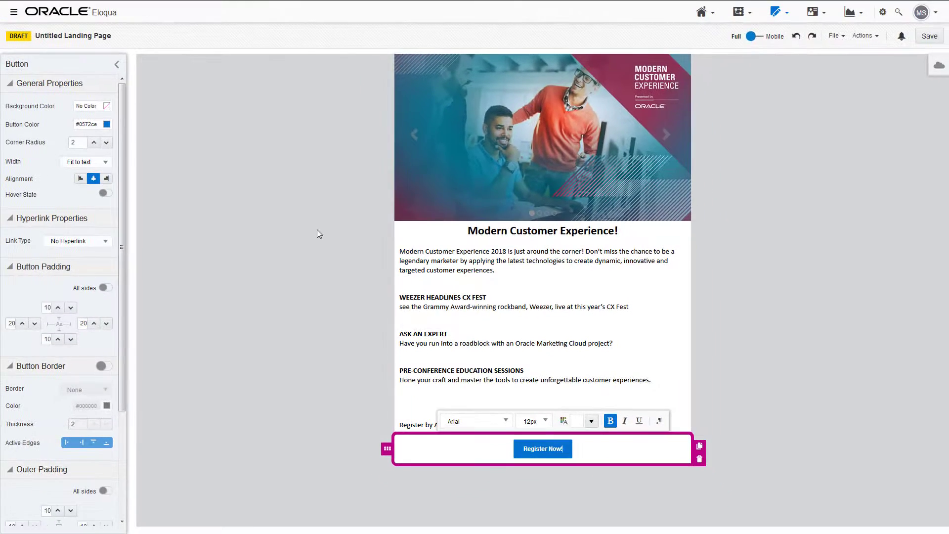
pyautogui.click(107, 124)
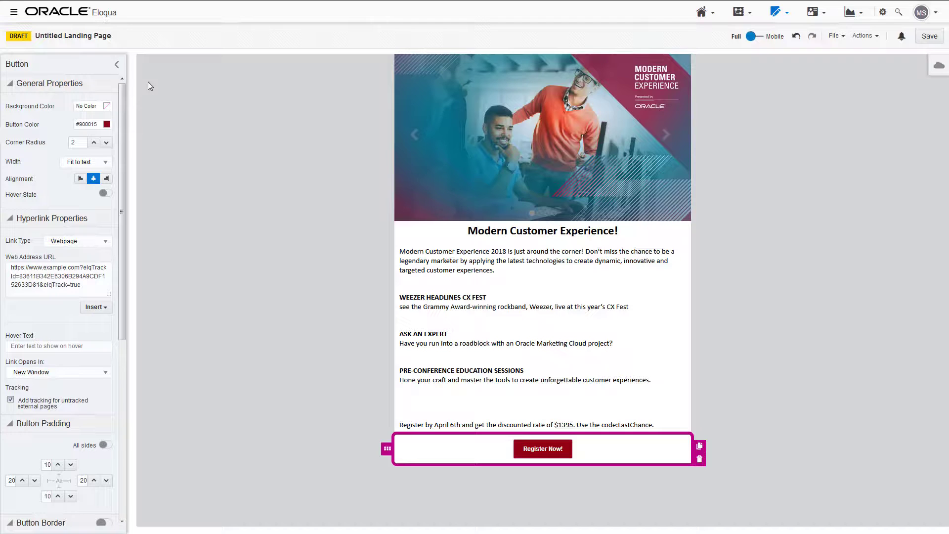
pyautogui.click(64, 65)
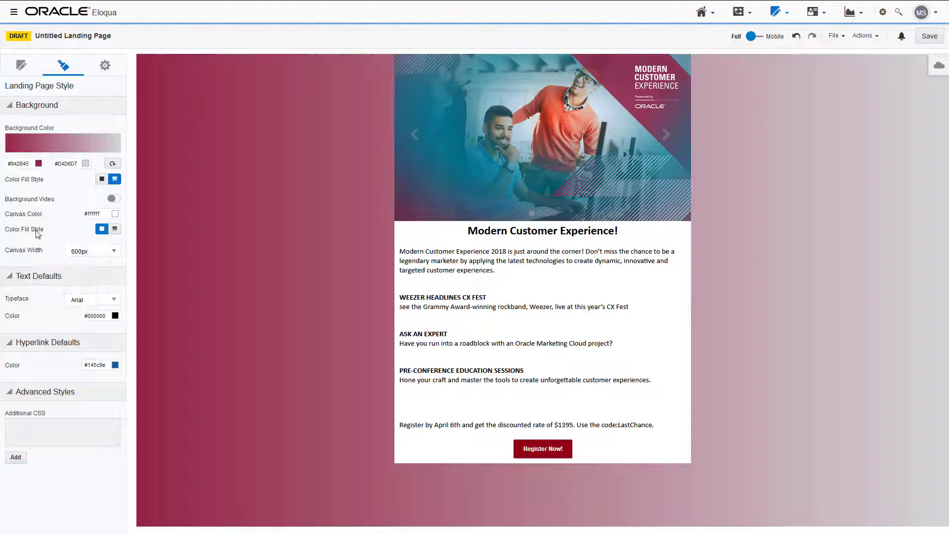
# Set the gradient end colour to purple, widen the canvas to 900px, and select the body-text row.
pyautogui.click(114, 213)
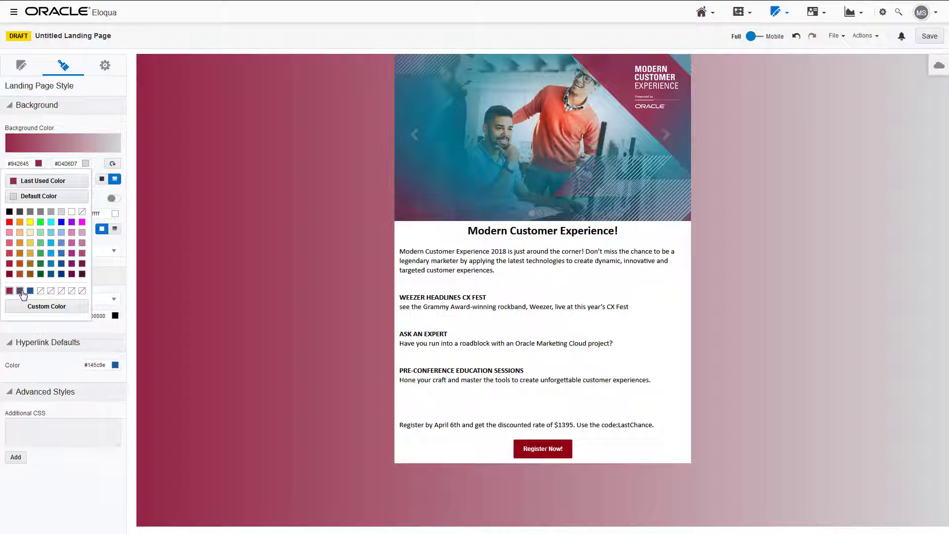
pyautogui.click(91, 250)
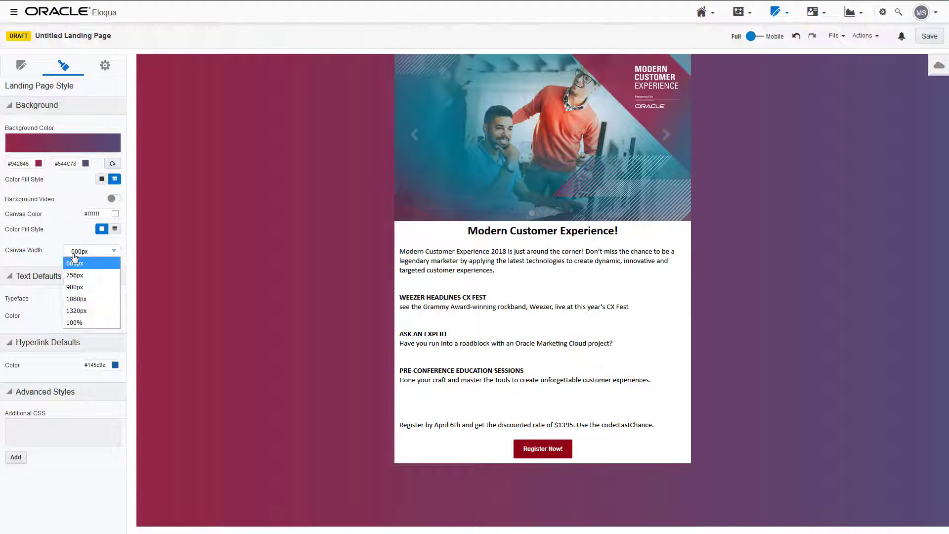
pyautogui.click(75, 287)
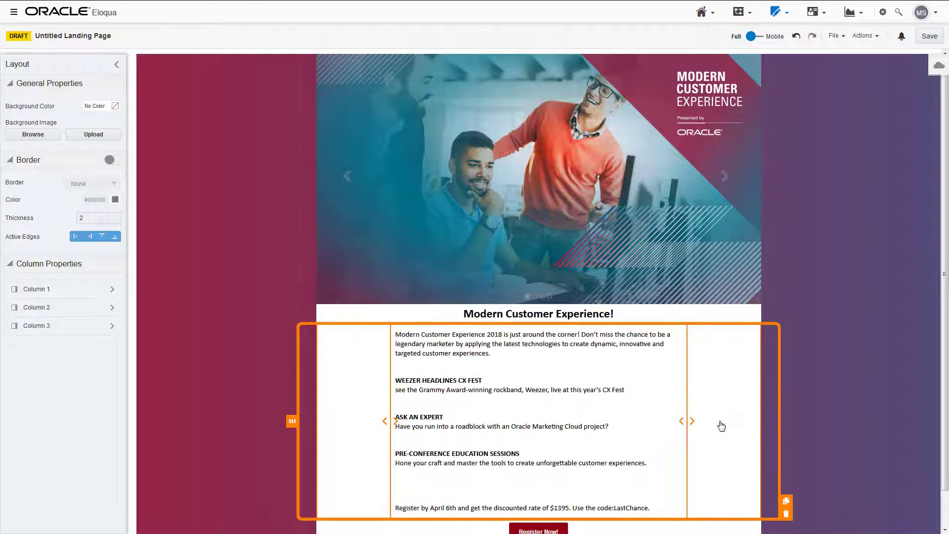
pyautogui.click(62, 65)
pyautogui.write('Modern Customer Experienc')
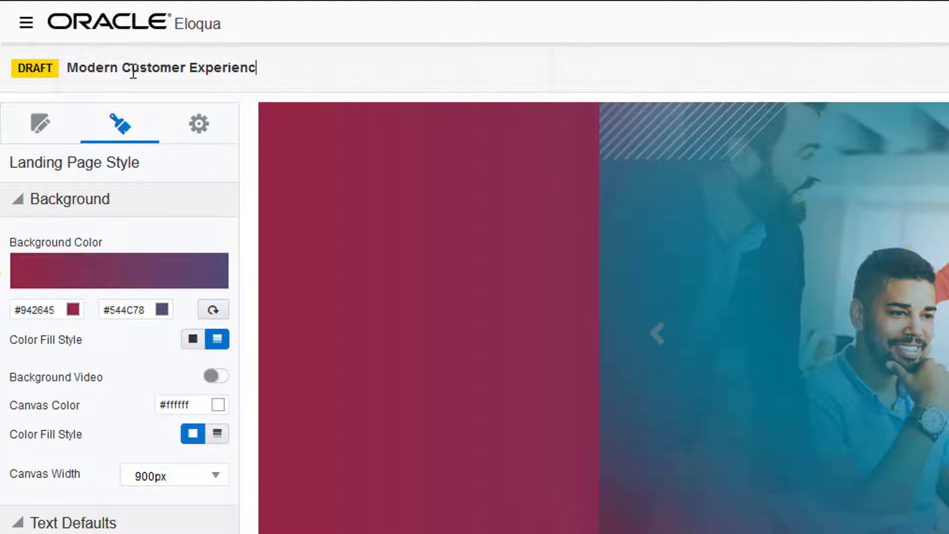
# Assign the landing page to the Example microsite in its settings.
pyautogui.click(198, 123)
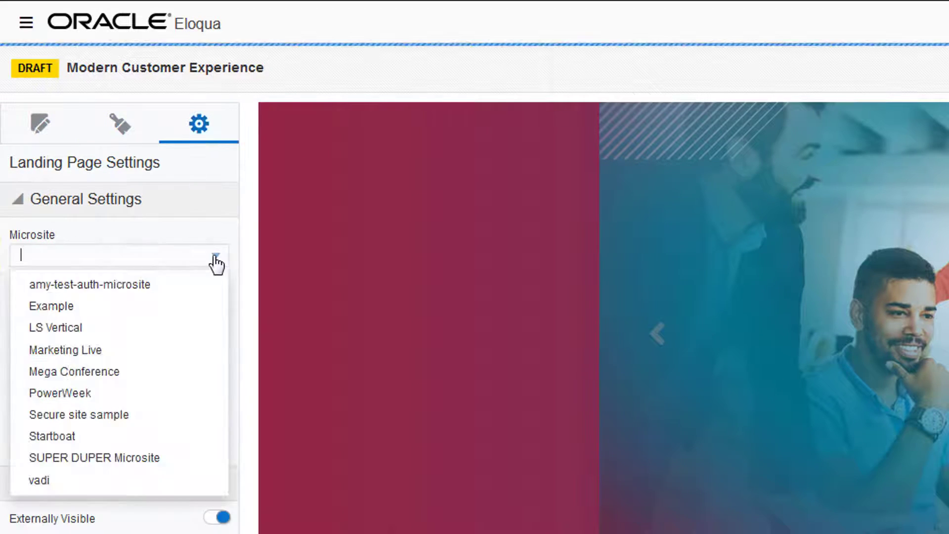
pyautogui.click(51, 305)
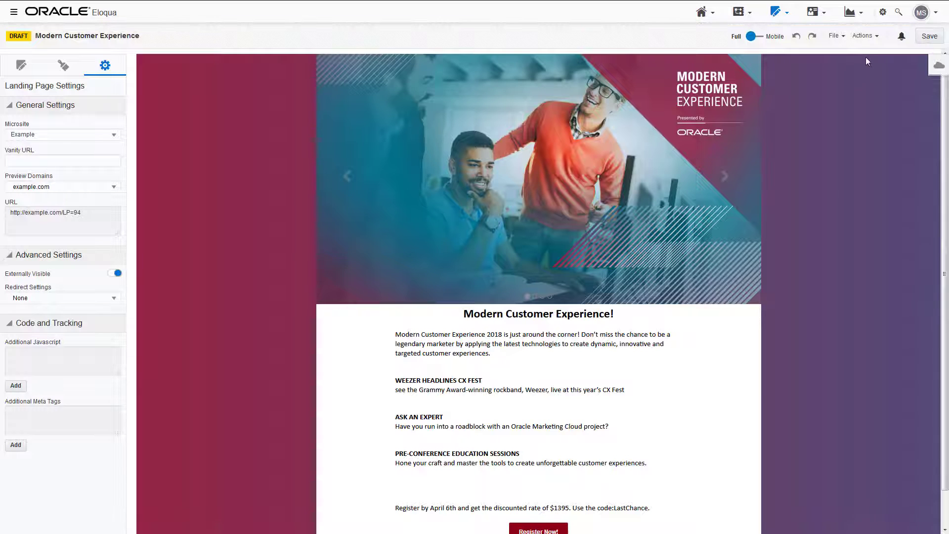
pyautogui.click(834, 35)
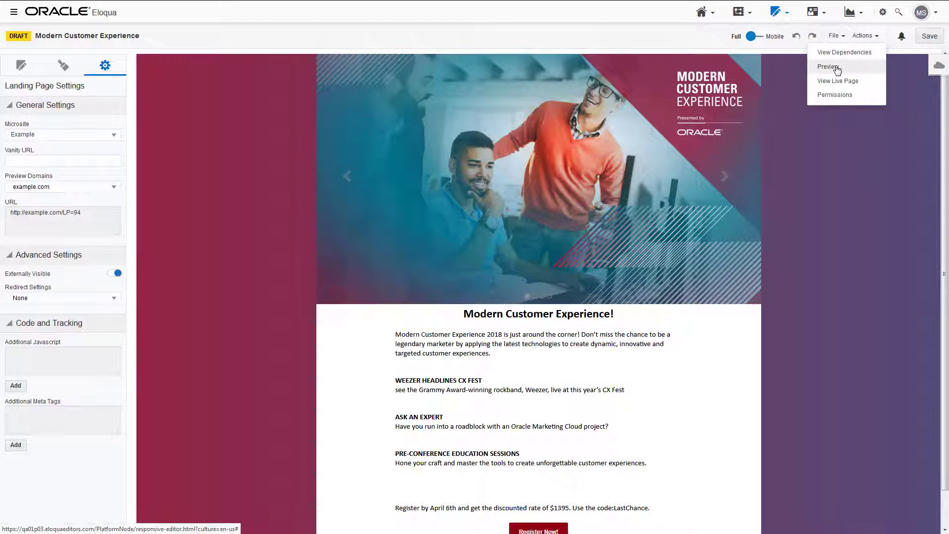
# Preview the page for contact 'nico' at desktop, tablet and mobile widths.
pyautogui.click(828, 67)
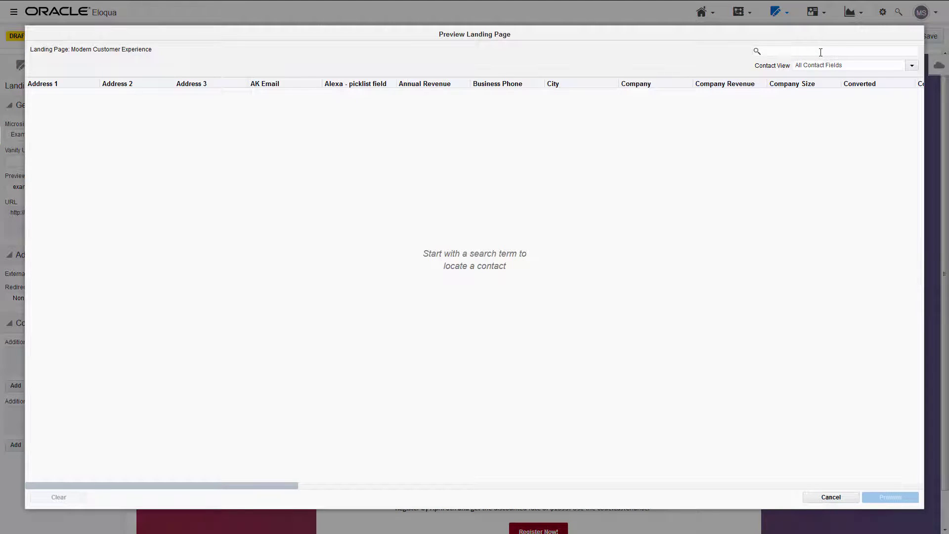
pyautogui.write('nico')
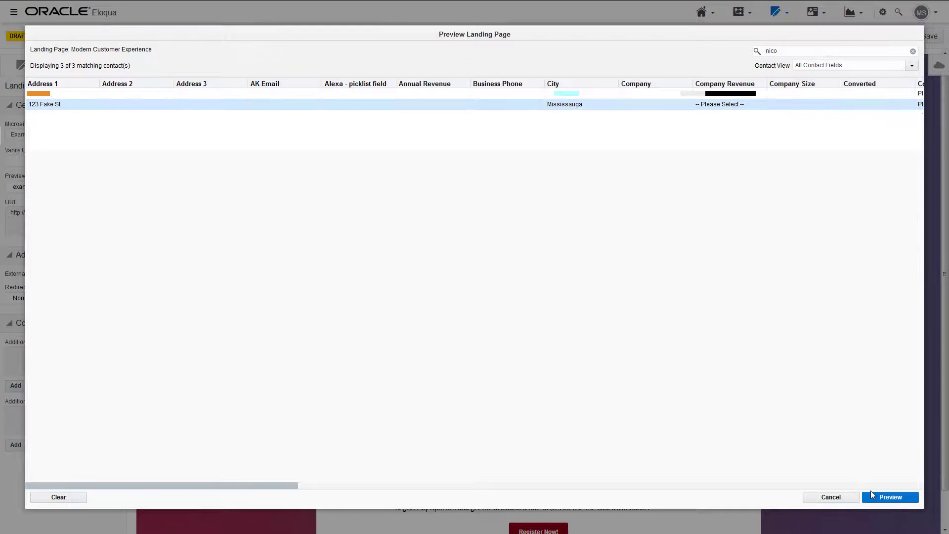
pyautogui.click(890, 497)
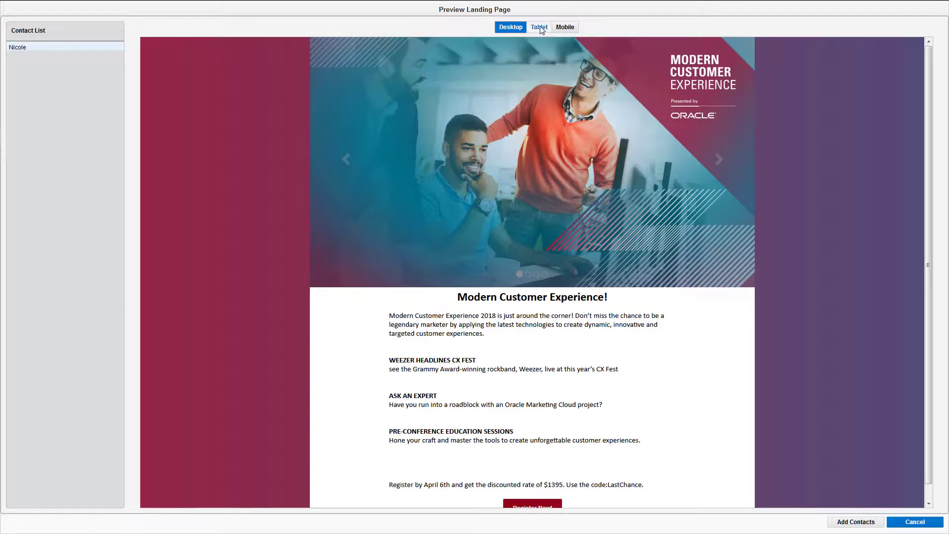
pyautogui.click(539, 28)
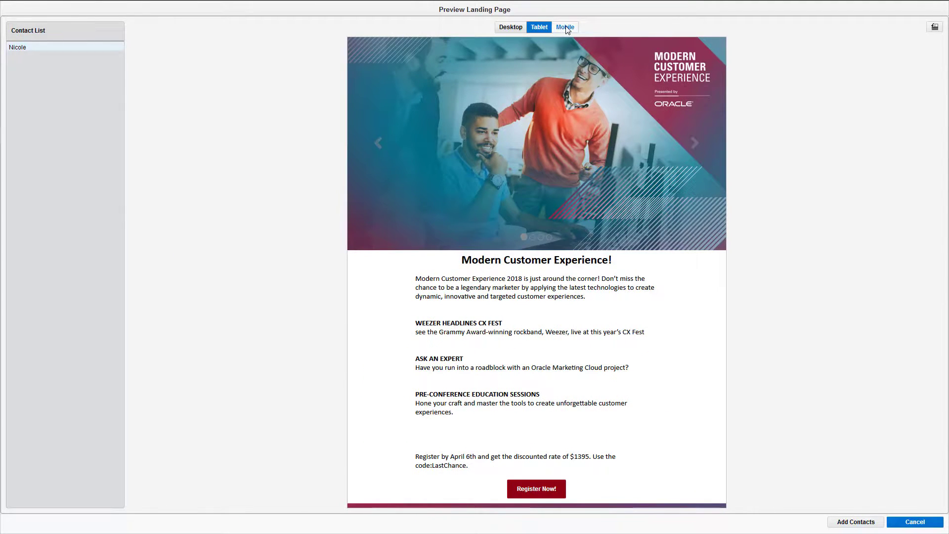
pyautogui.click(915, 522)
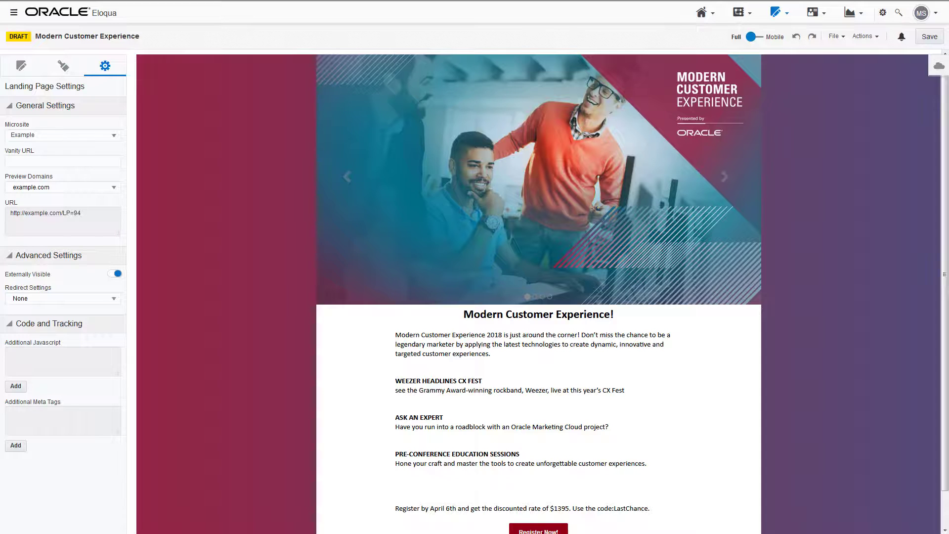